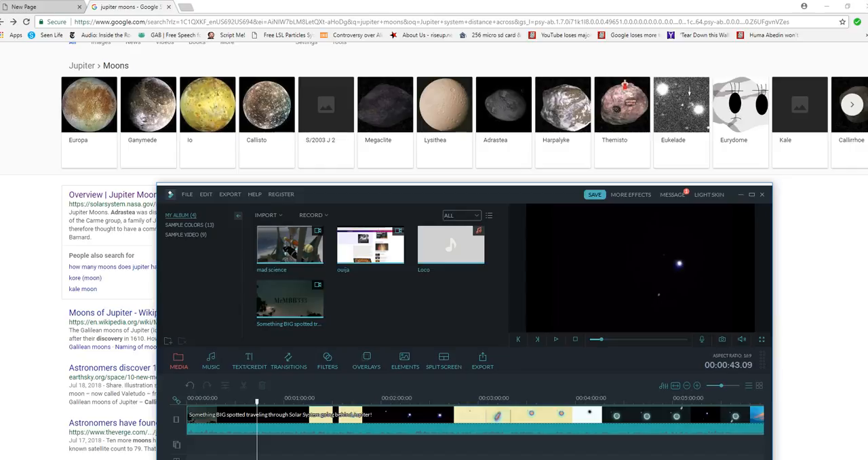
{"action": "mouse_move", "coordinate": [761, 339]}
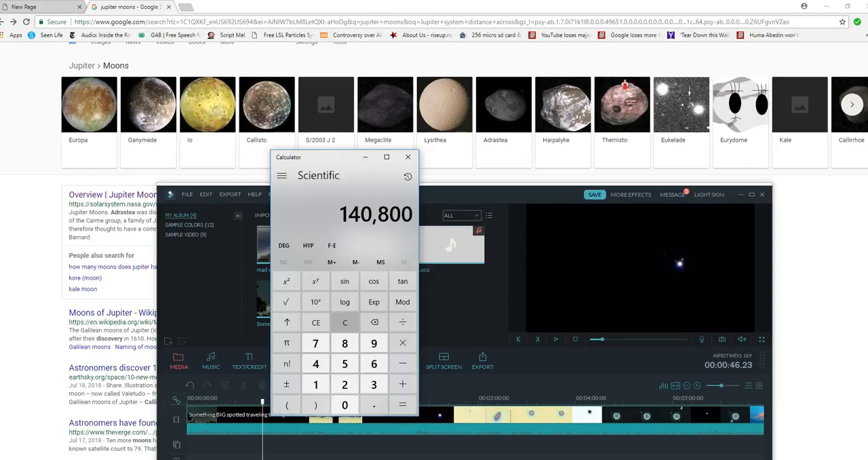
Clear the 140,800 result from the scientific calculator and begin the new calculation
{"action": "left_click", "coordinate": [345, 322]}
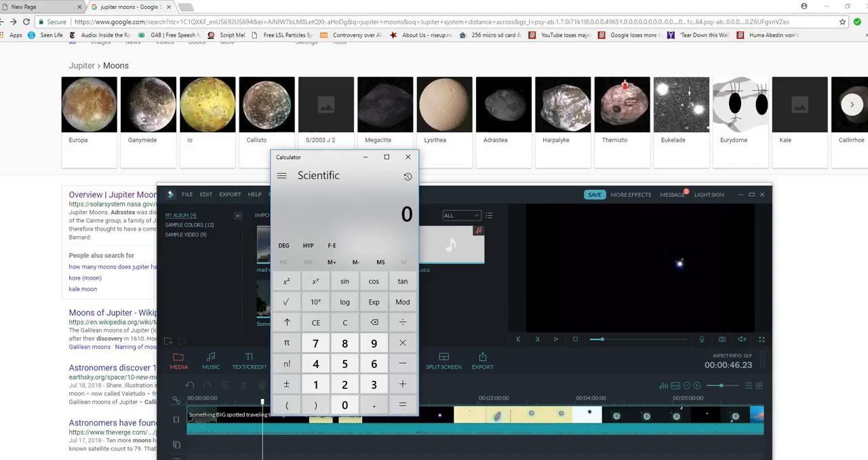
{"action": "left_click", "coordinate": [402, 404]}
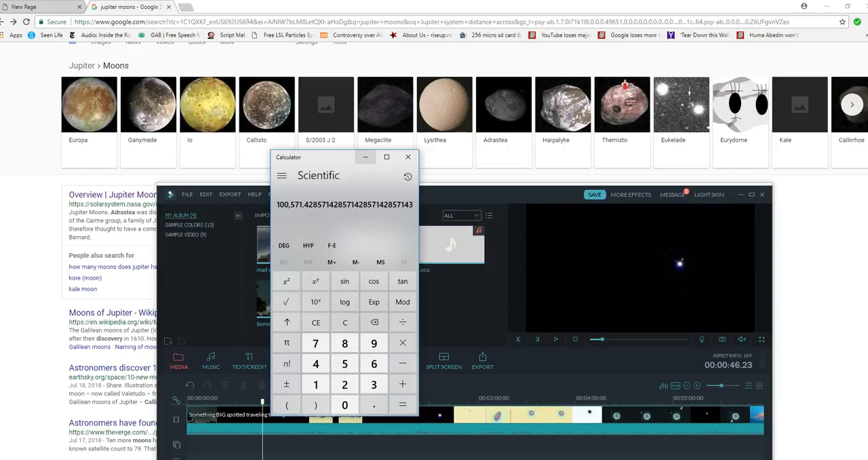
Compute the speed estimate of about 100,571.43 and return to the Filmora preview
{"action": "left_click", "coordinate": [407, 156]}
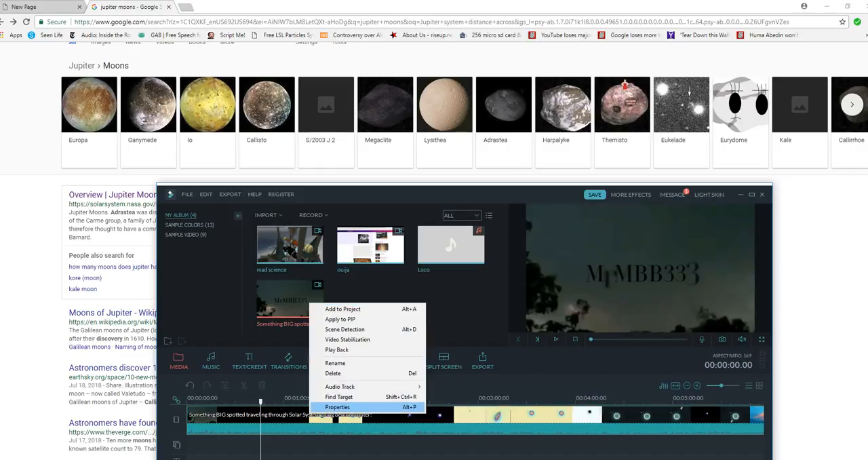
{"action": "left_click", "coordinate": [336, 407]}
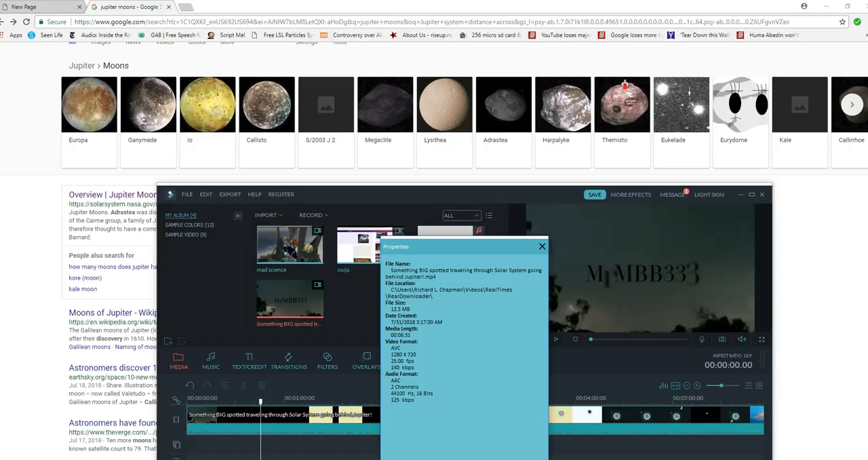
{"action": "left_click", "coordinate": [543, 247]}
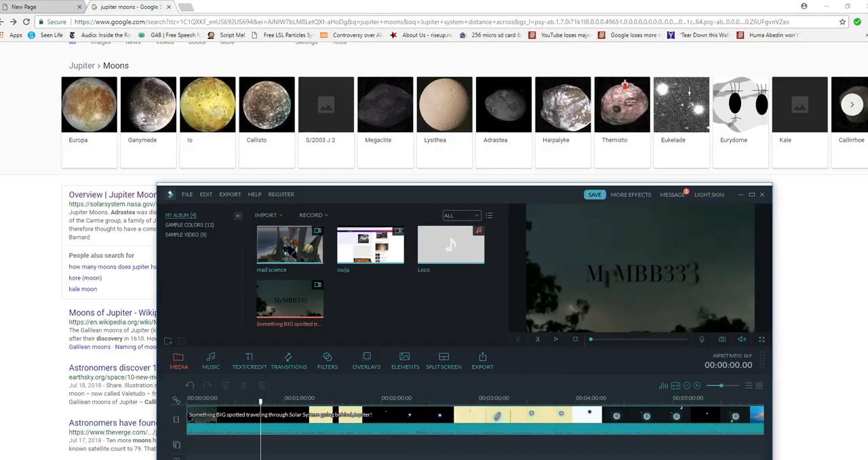